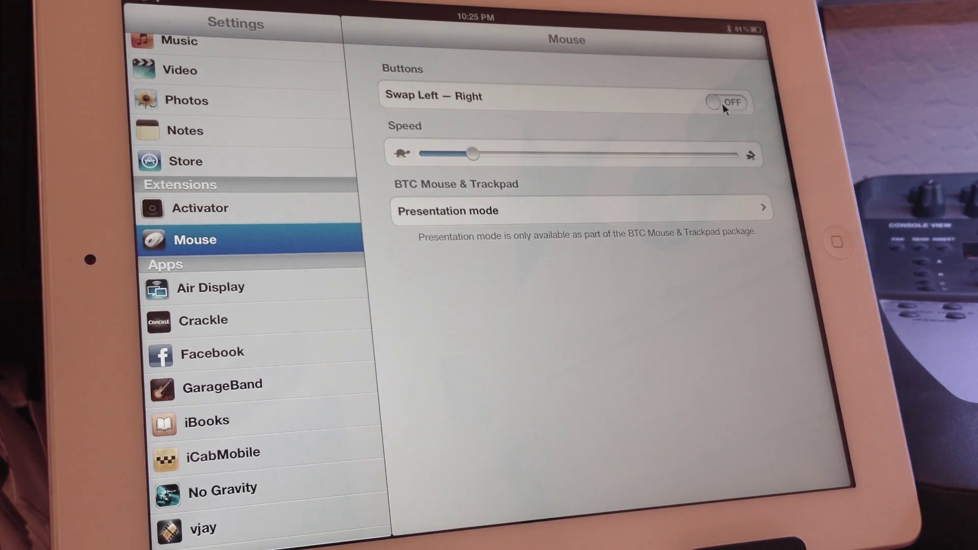
{"action": "mouse_move", "coordinate": [461, 224]}
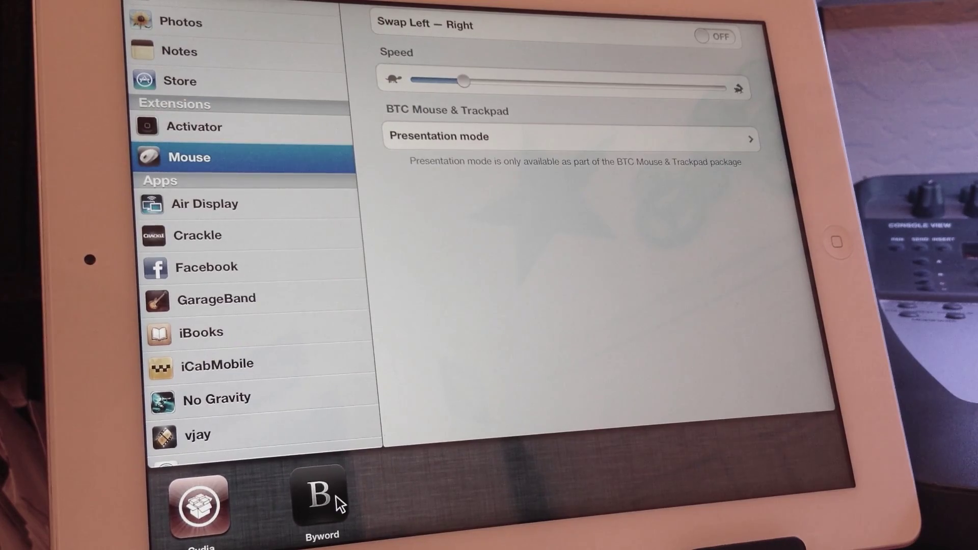
Step: Launch Byword from the multitasking bar, opening a blank document
{"action": "left_click", "coordinate": [319, 504]}
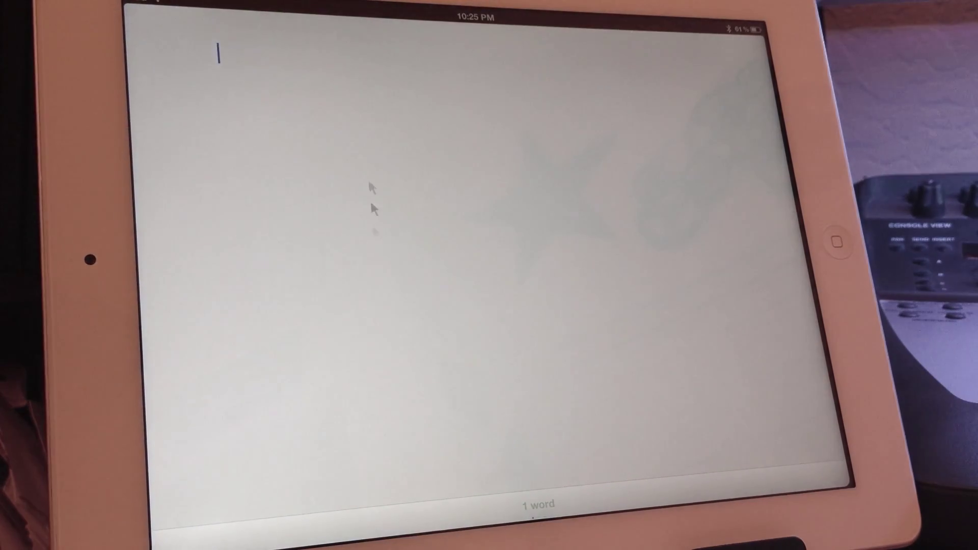